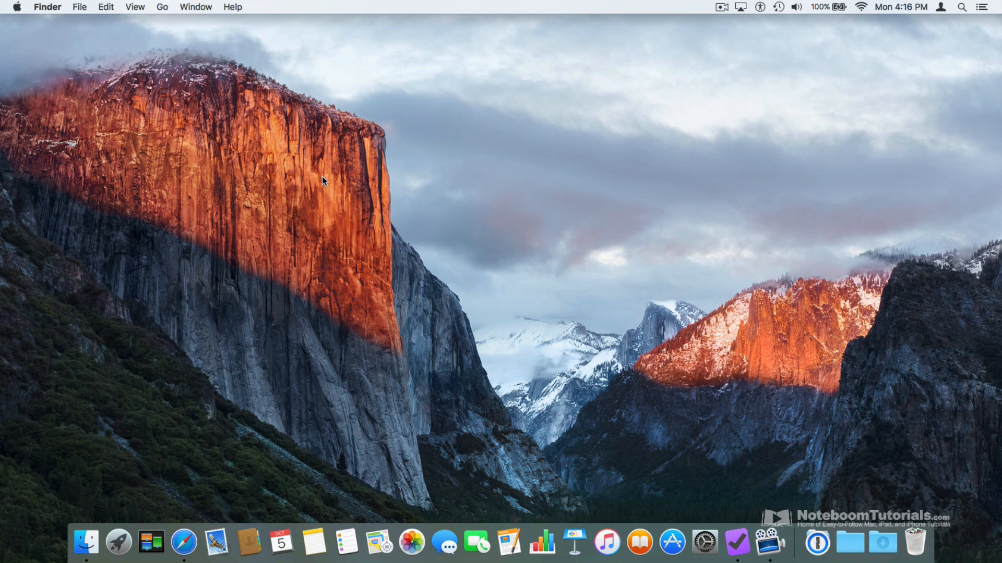
pyautogui.moveTo(158, 159)
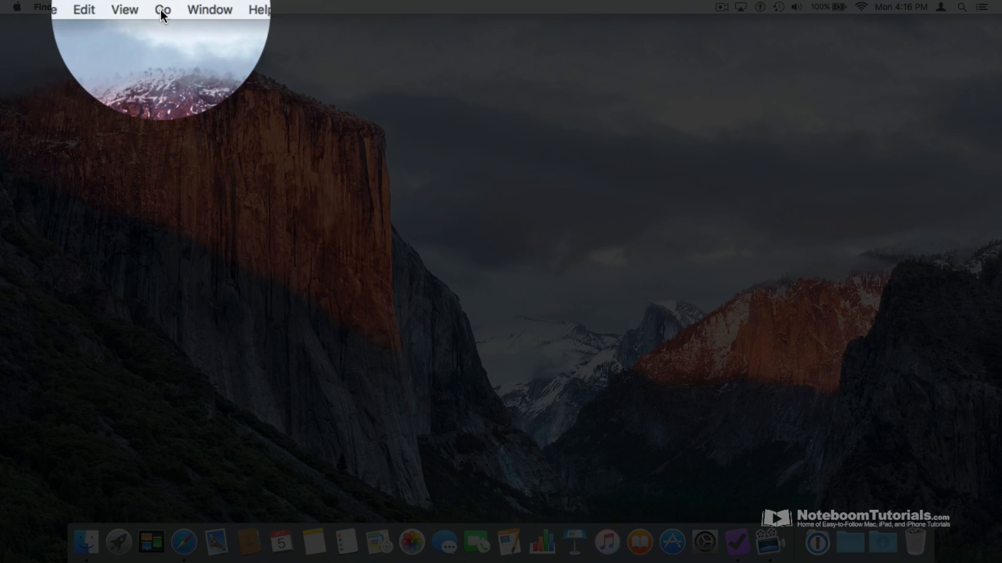
# Step: Open the Applications folder from the Go menu, then close its window
pyautogui.click(163, 7)
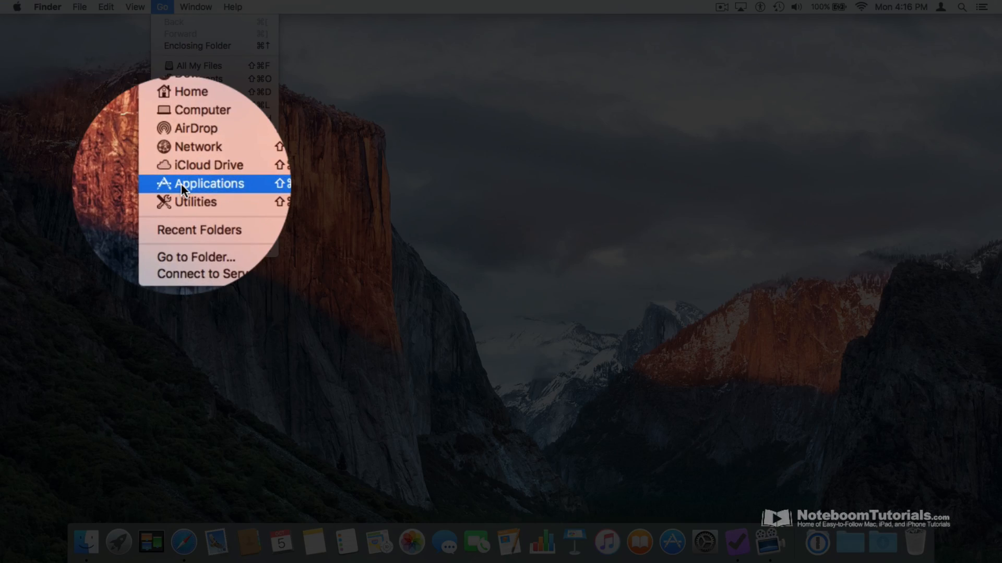
pyautogui.click(209, 183)
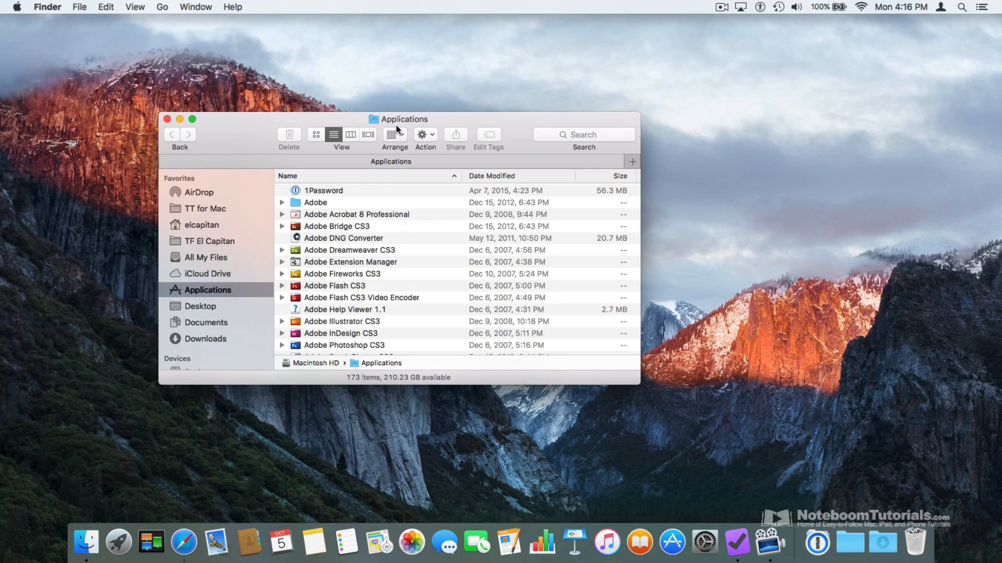
pyautogui.click(167, 119)
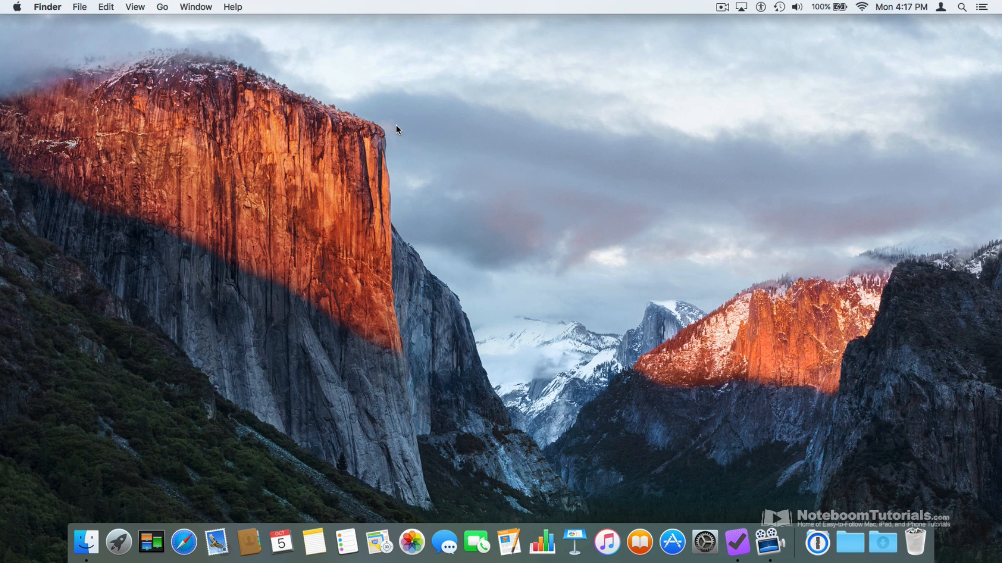
pyautogui.moveTo(44, 21)
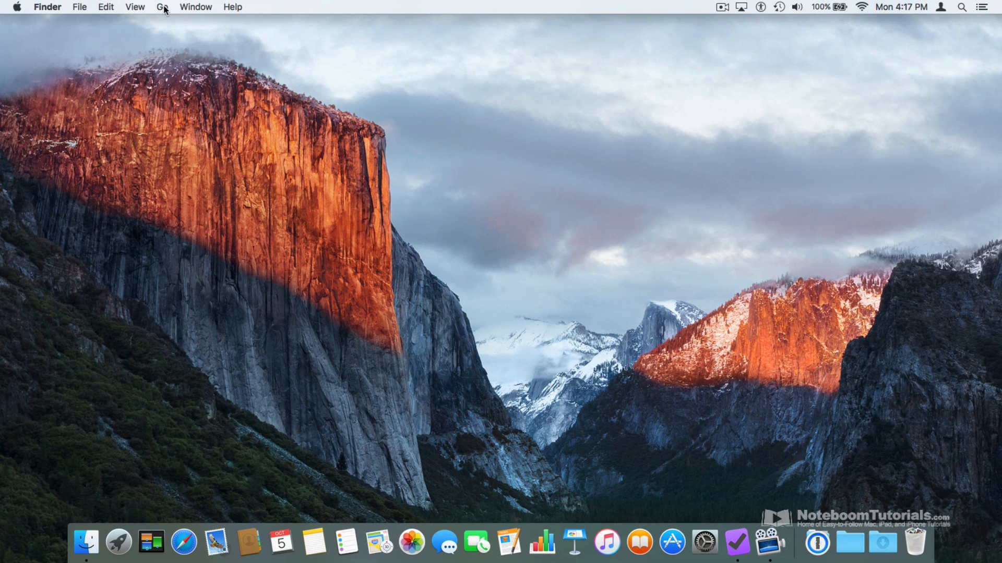
# Step: Open Applications again with Shift-Command-A, close it, then reach it from a new window's sidebar
pyautogui.click(162, 8)
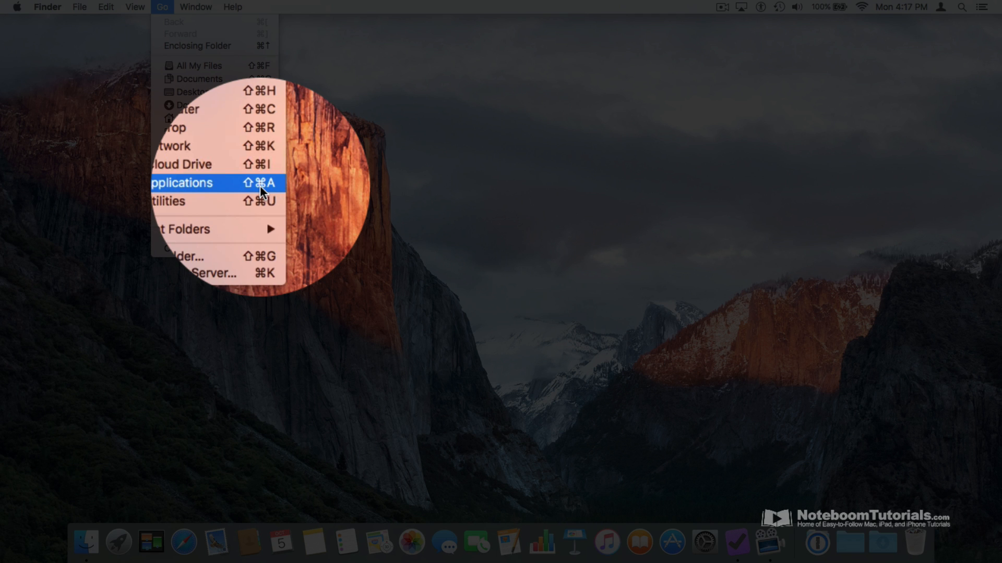
pyautogui.moveTo(404, 241)
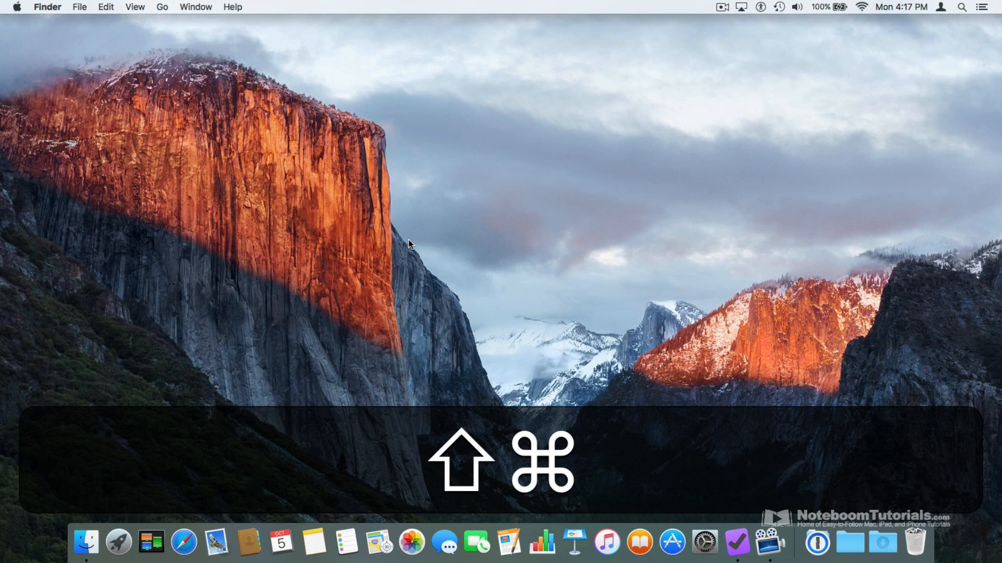
pyautogui.press('shift+cmd+a')
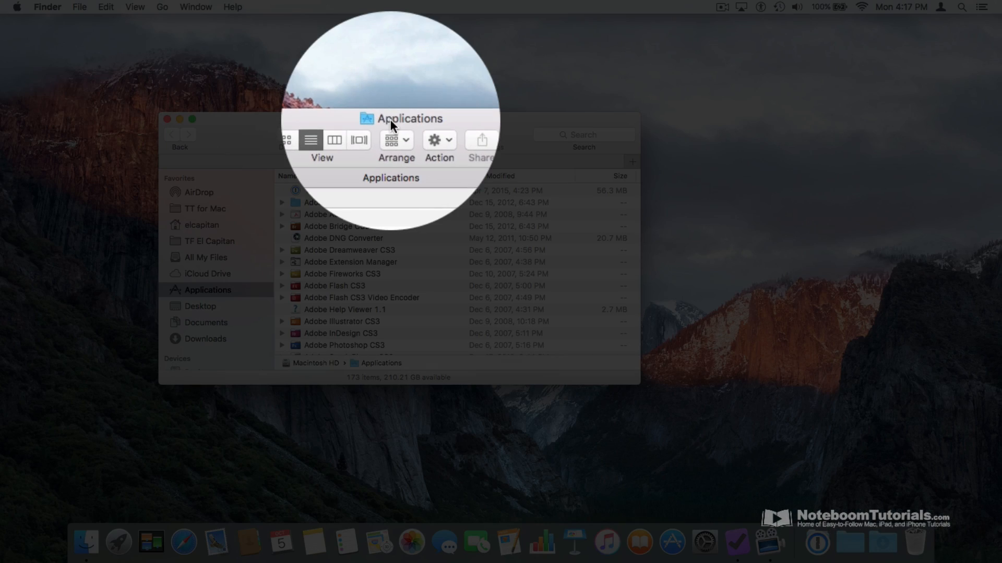
pyautogui.click(168, 119)
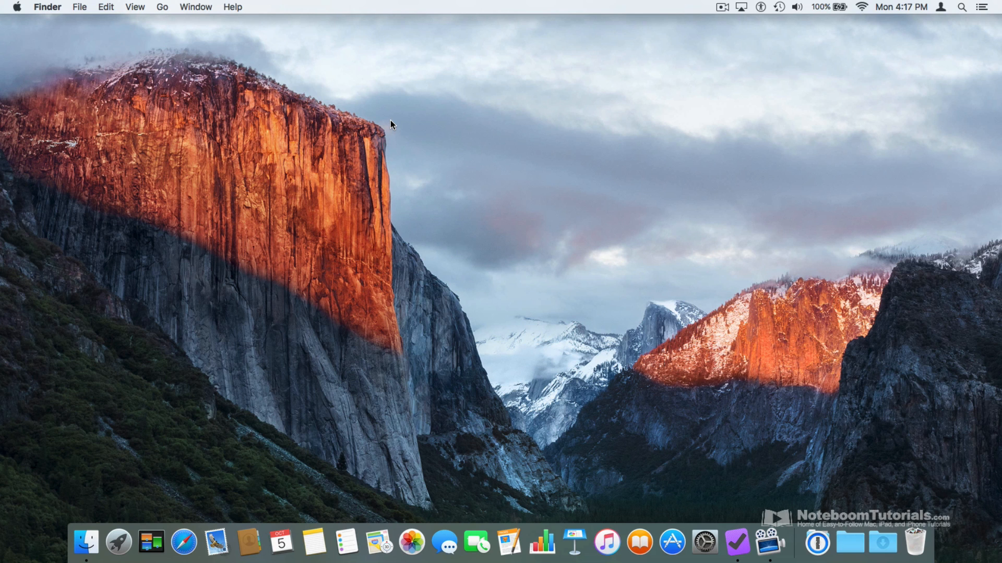
pyautogui.click(84, 544)
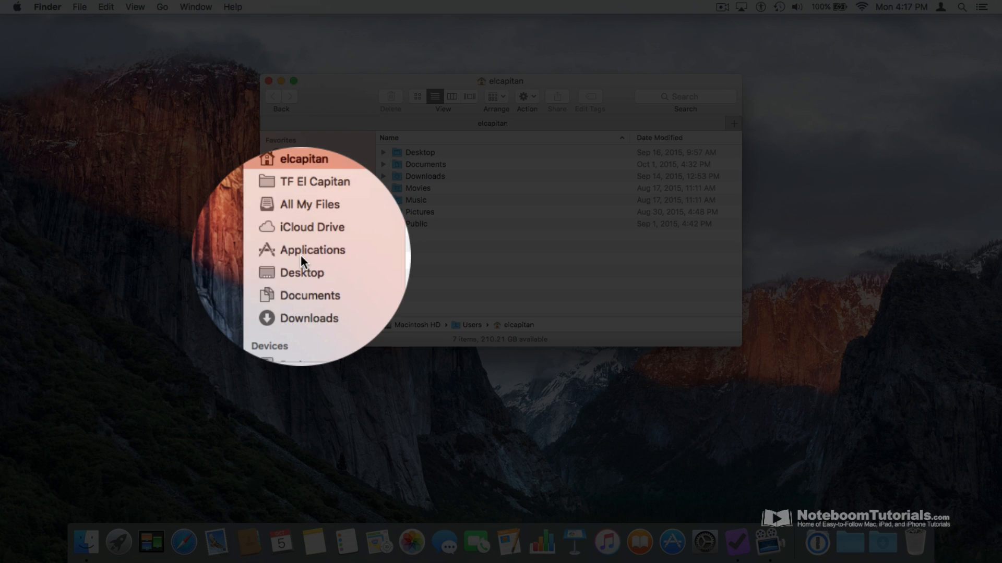
pyautogui.click(311, 250)
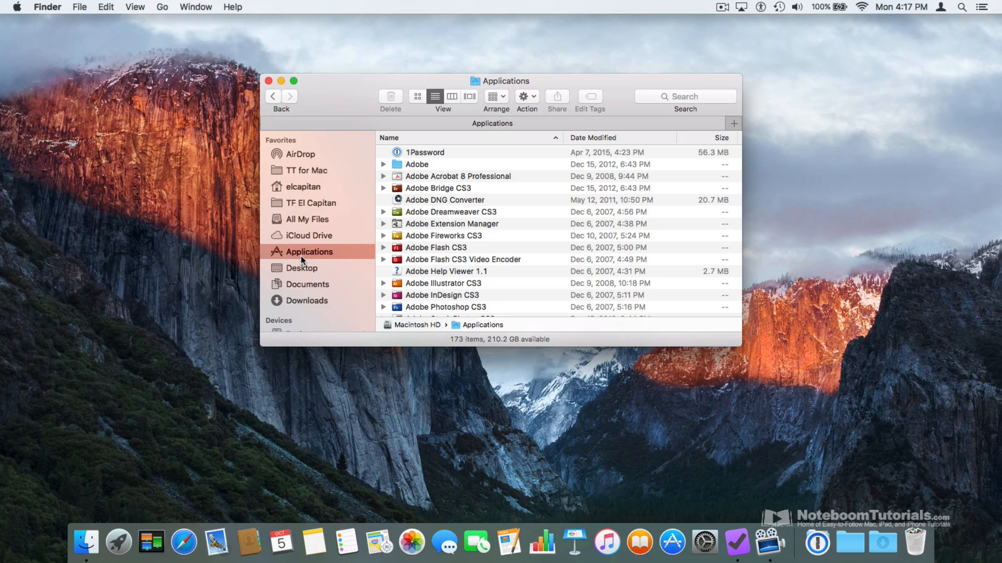
pyautogui.moveTo(46, 20)
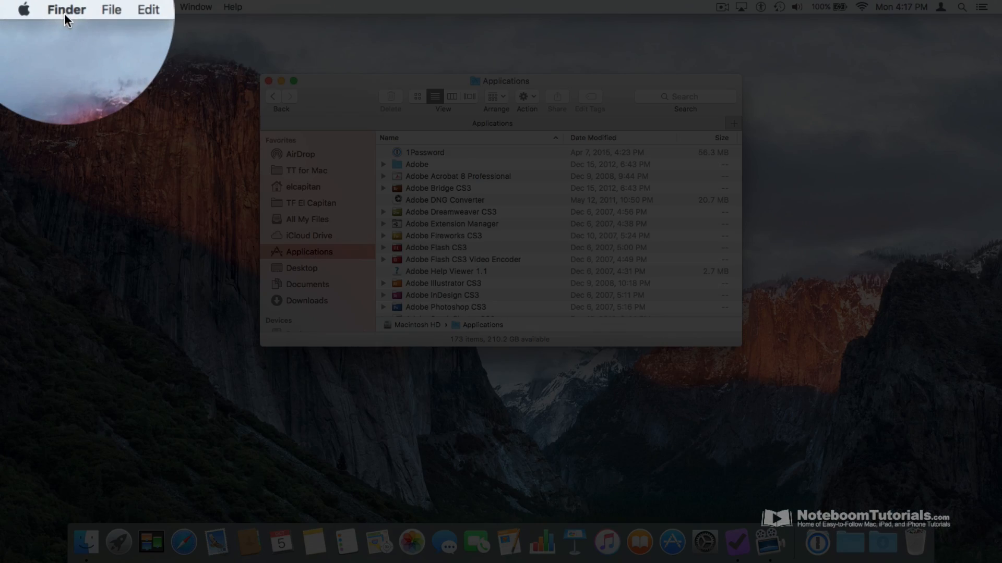
# Step: Review Finder Preferences' Sidebar list with Applications checked, then close the preferences
pyautogui.click(66, 9)
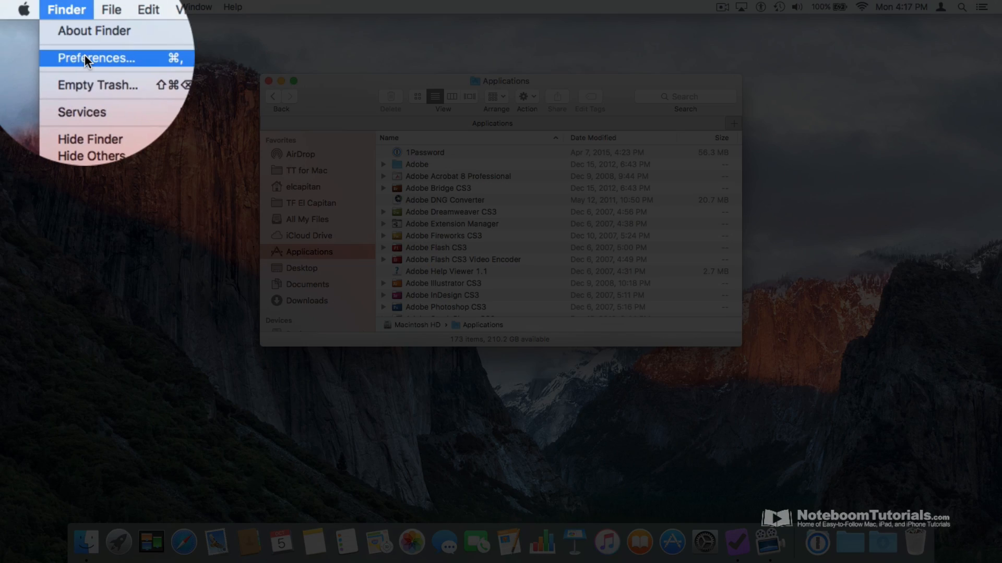
pyautogui.click(96, 57)
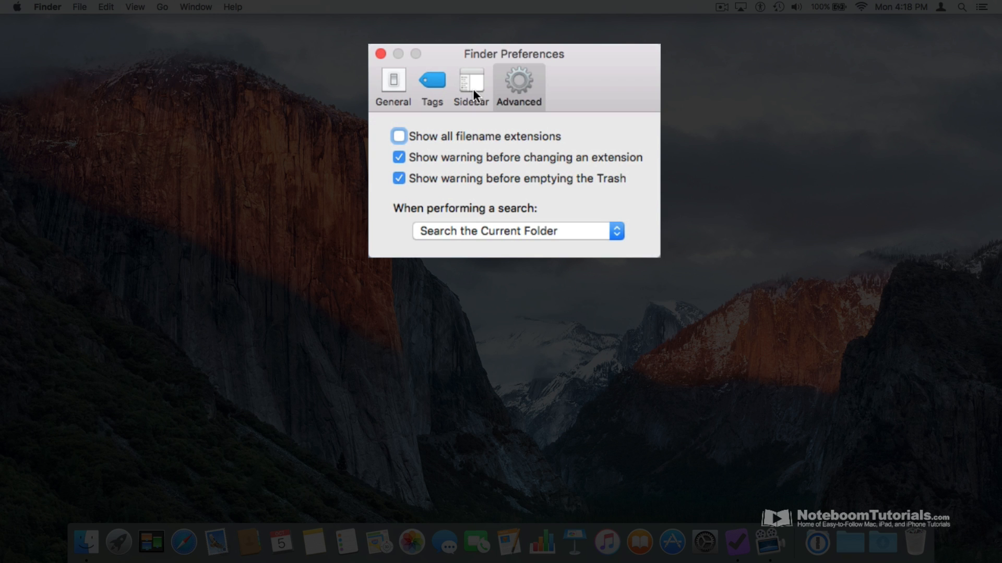
pyautogui.click(470, 84)
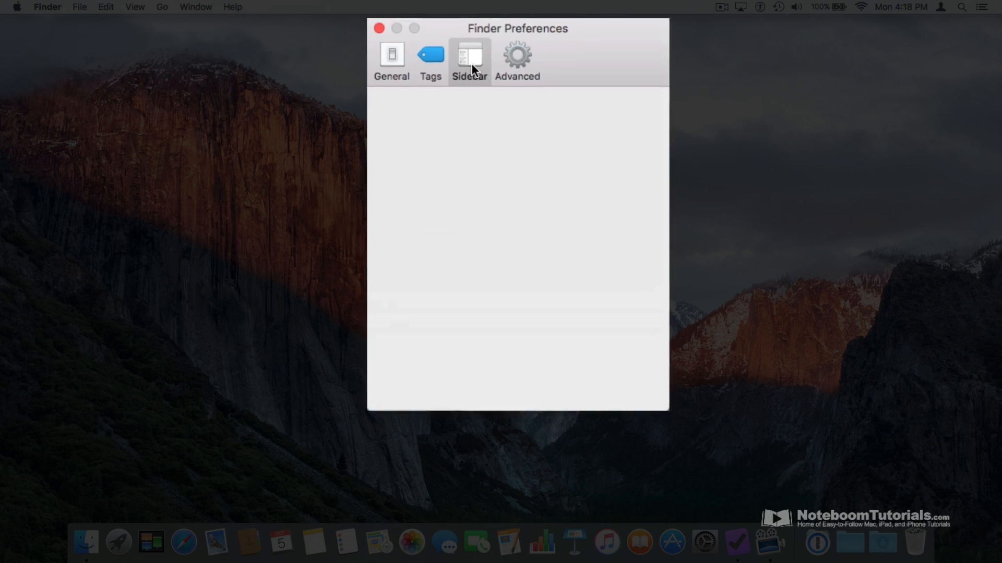
pyautogui.click(468, 57)
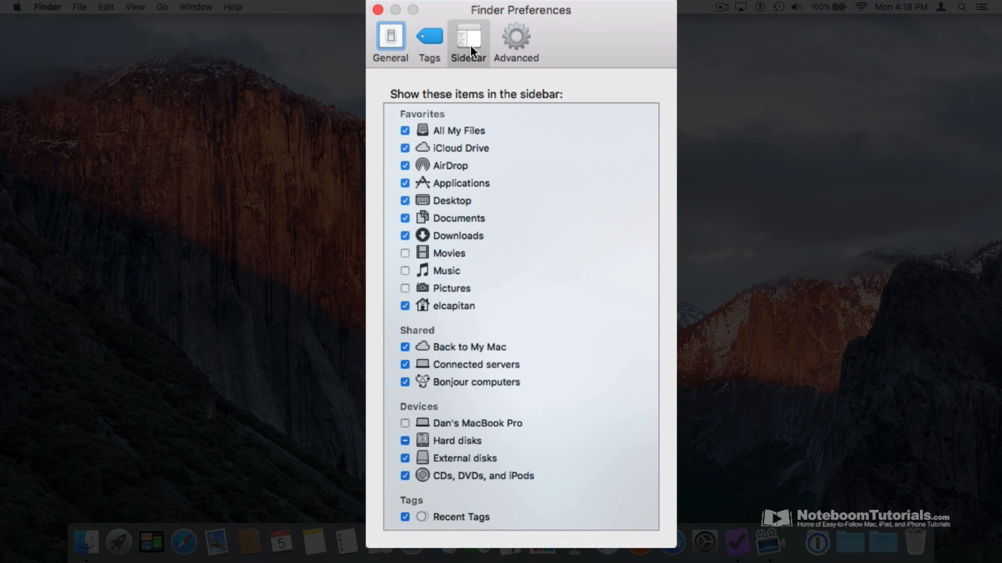
pyautogui.moveTo(429, 195)
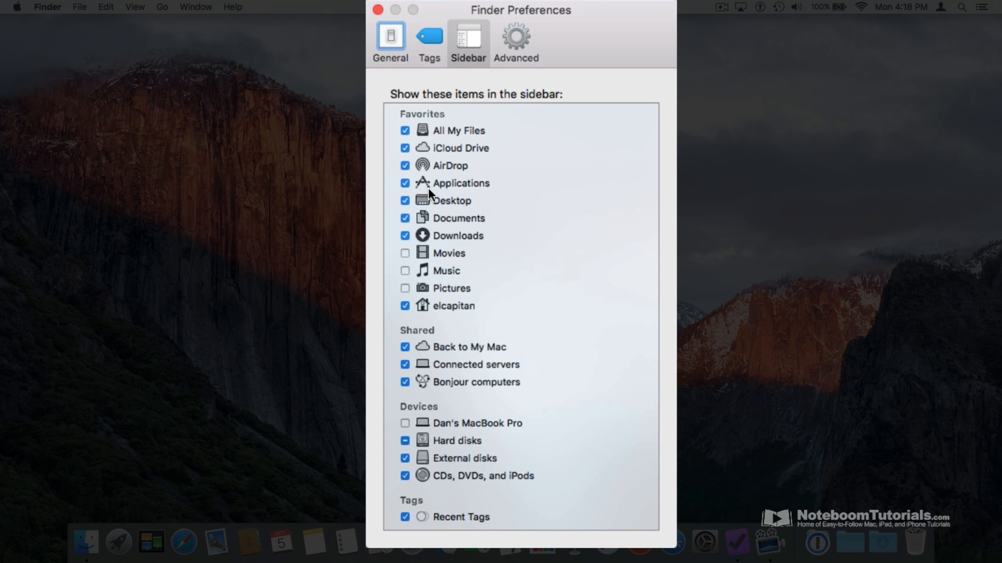
pyautogui.click(377, 9)
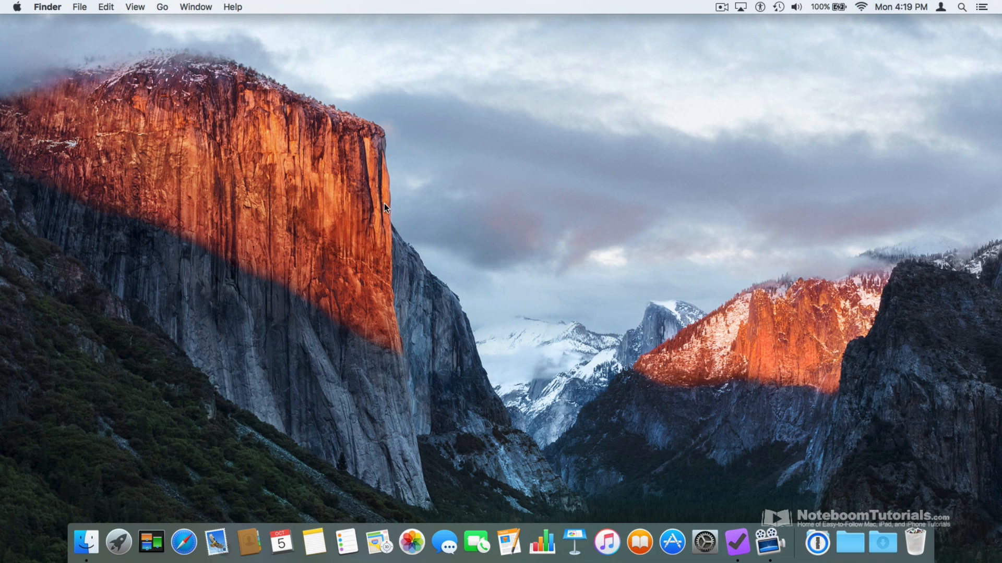